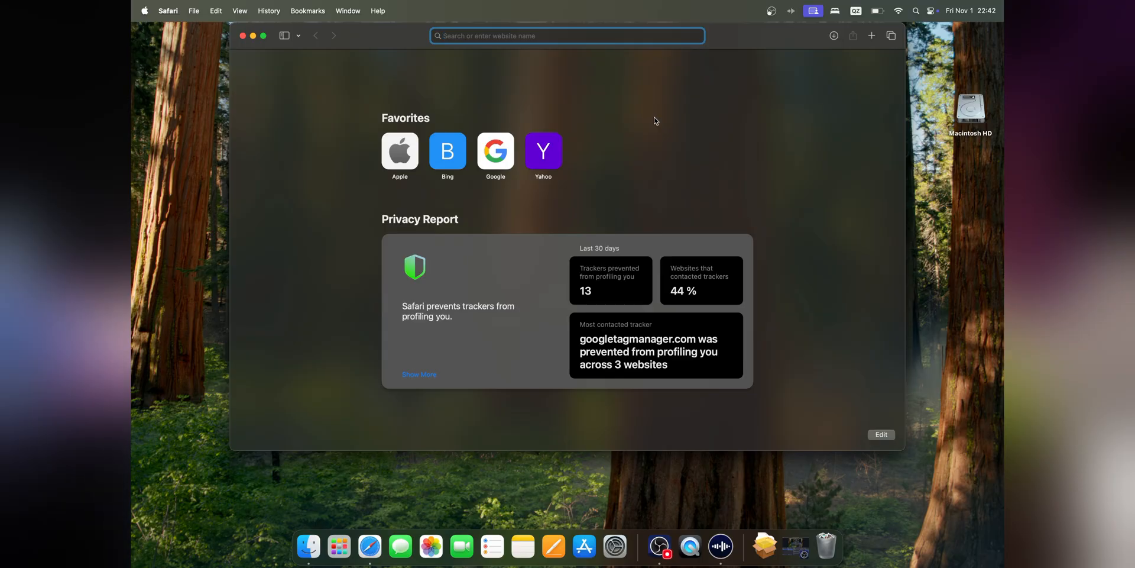
Search 'steam', reach the Steam Store site, and start the Mac installer download, allowing the site's downloads
{"action": "type", "text": "steam"}
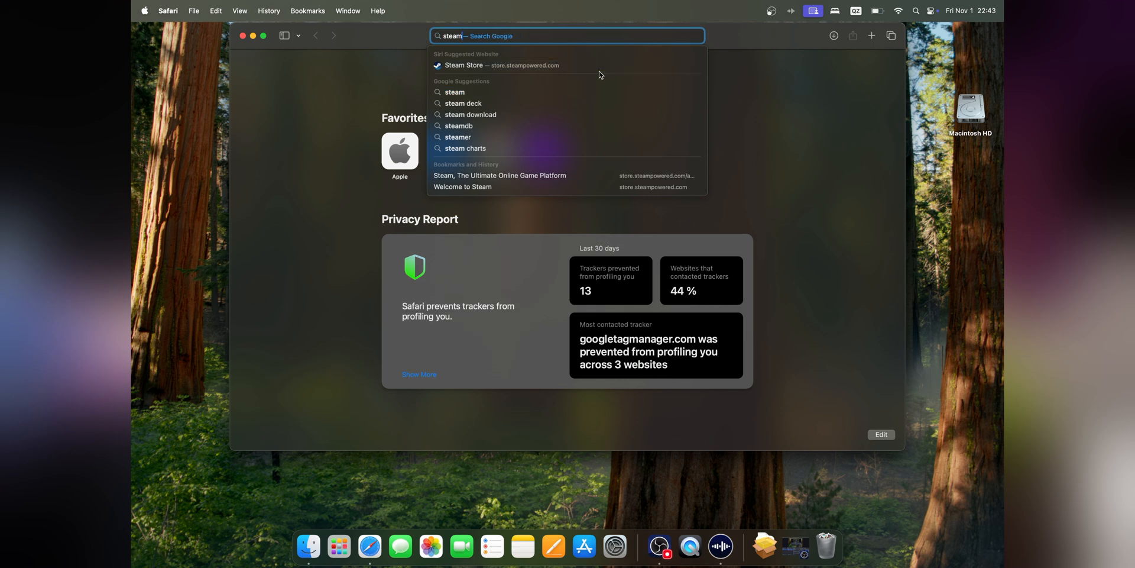
{"action": "left_click", "coordinate": [499, 65]}
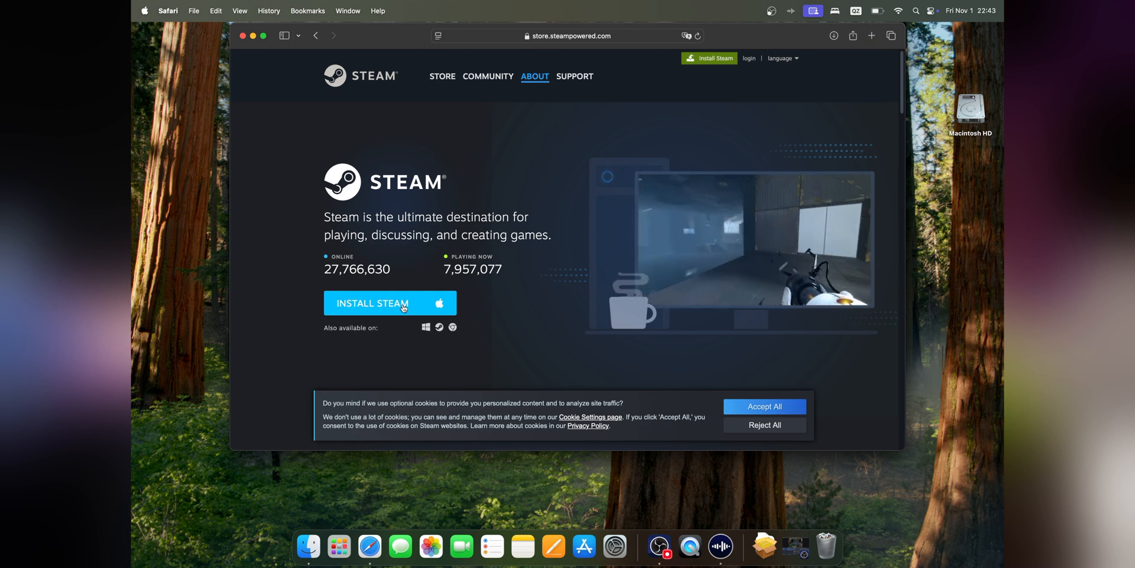
{"action": "left_click", "coordinate": [390, 302]}
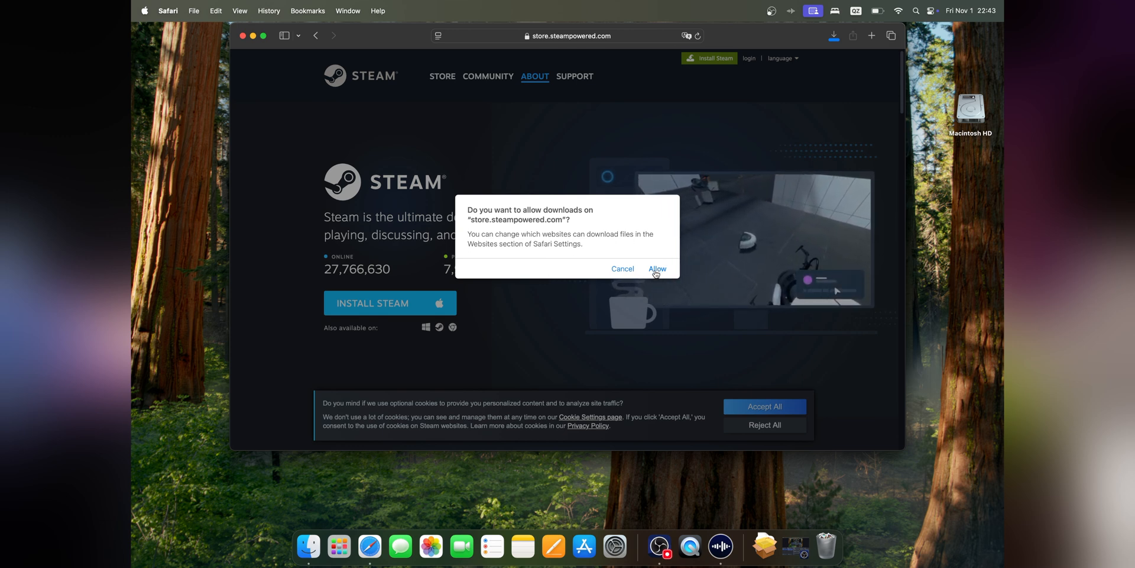
{"action": "left_click", "coordinate": [657, 268]}
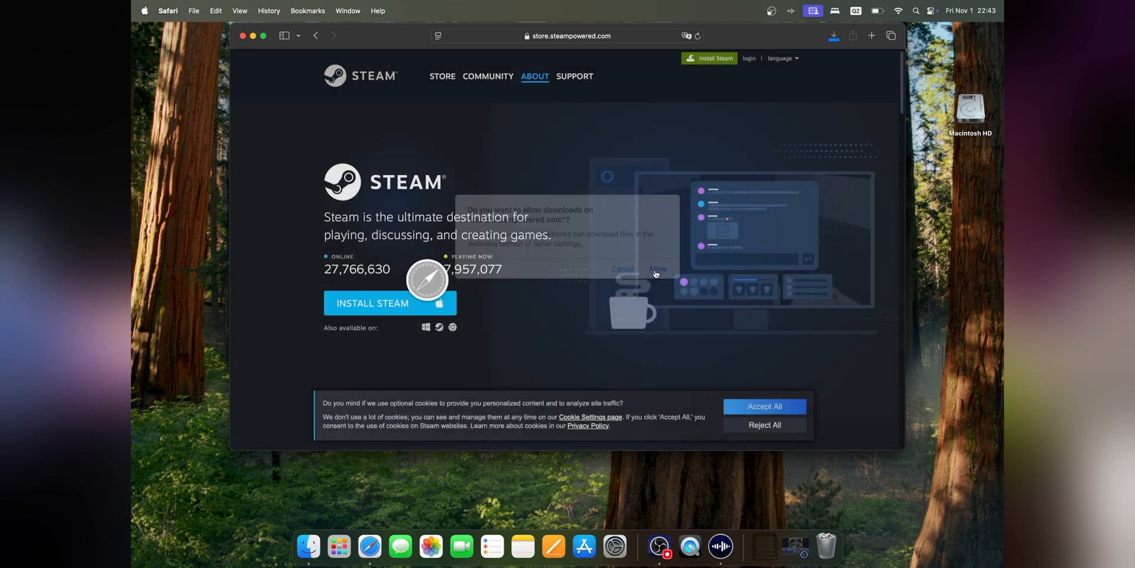
Open the downloaded Steam dmg from Downloads and drag Steam onto the Applications folder
{"action": "left_click", "coordinate": [657, 268]}
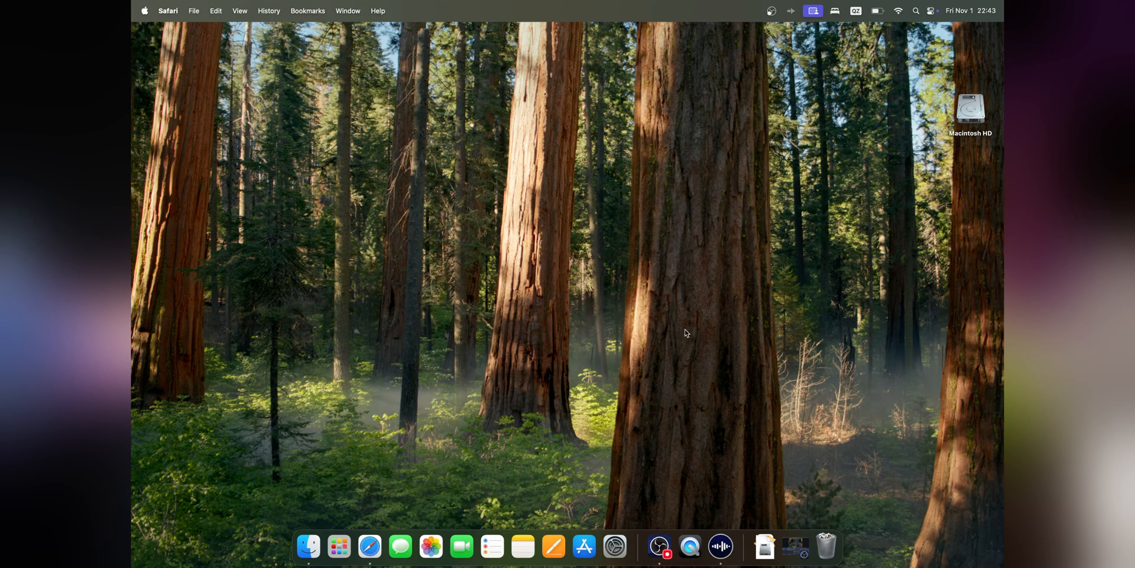
{"action": "mouse_move", "coordinate": [764, 548]}
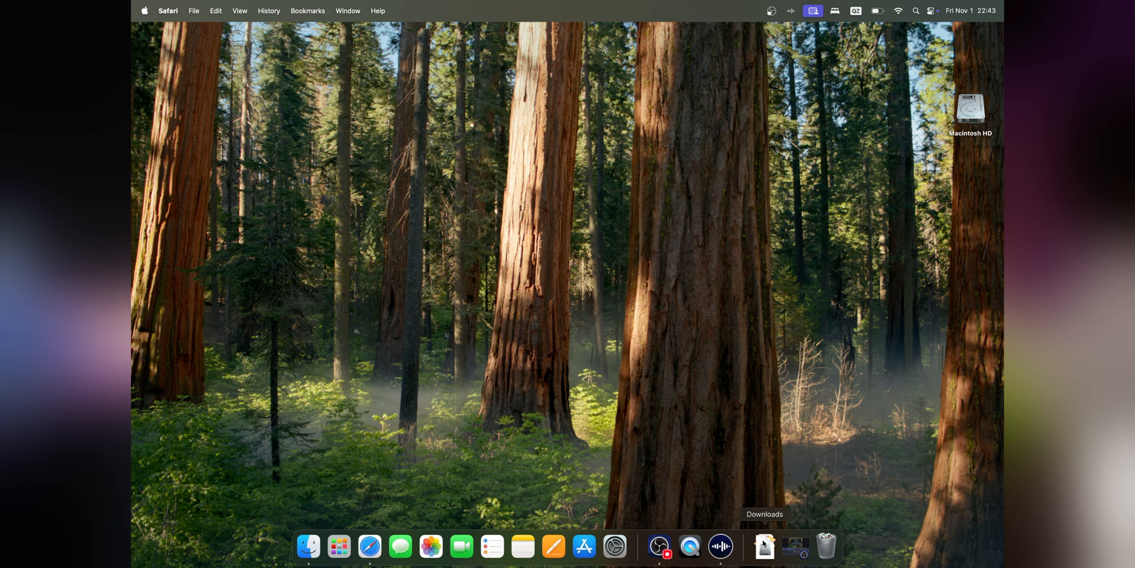
{"action": "left_click", "coordinate": [765, 546]}
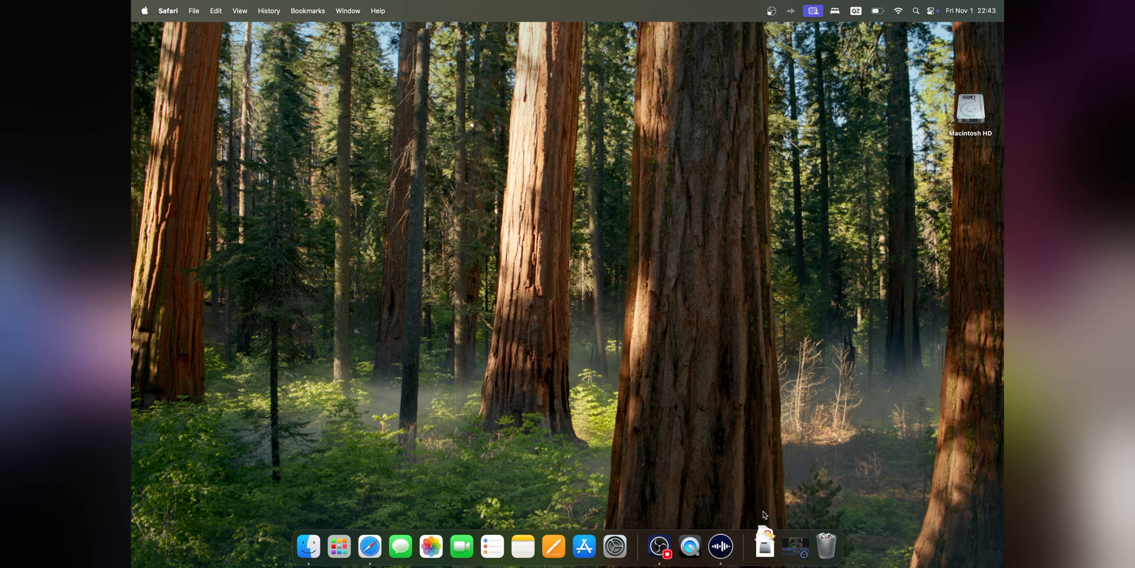
{"action": "double_click", "coordinate": [764, 546]}
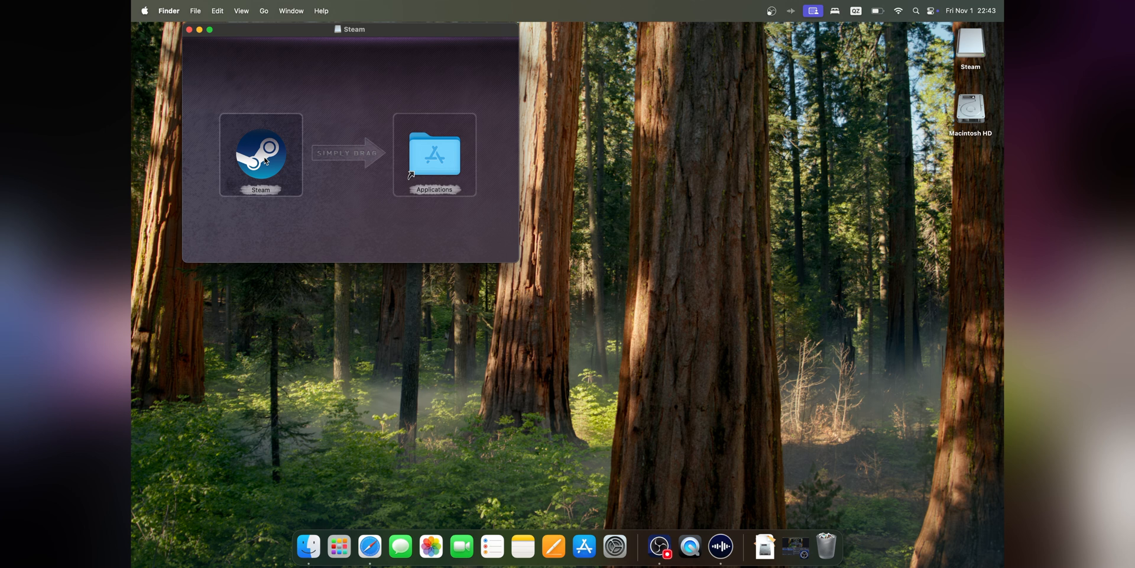
{"action": "left_click_drag", "start_coordinate": [260, 153], "coordinate": [433, 154]}
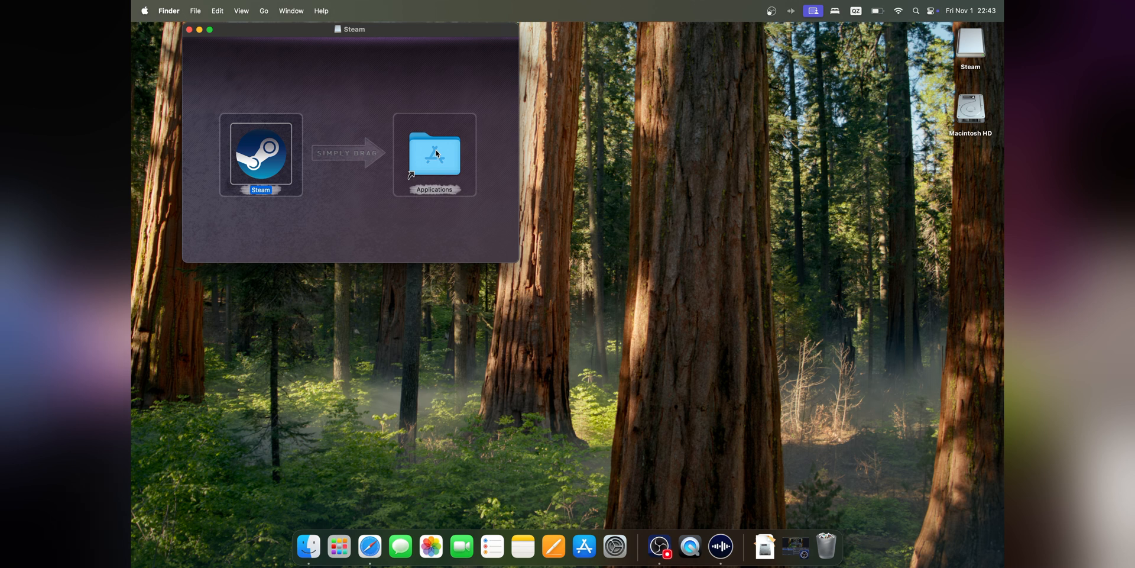
{"action": "mouse_move", "coordinate": [250, 65]}
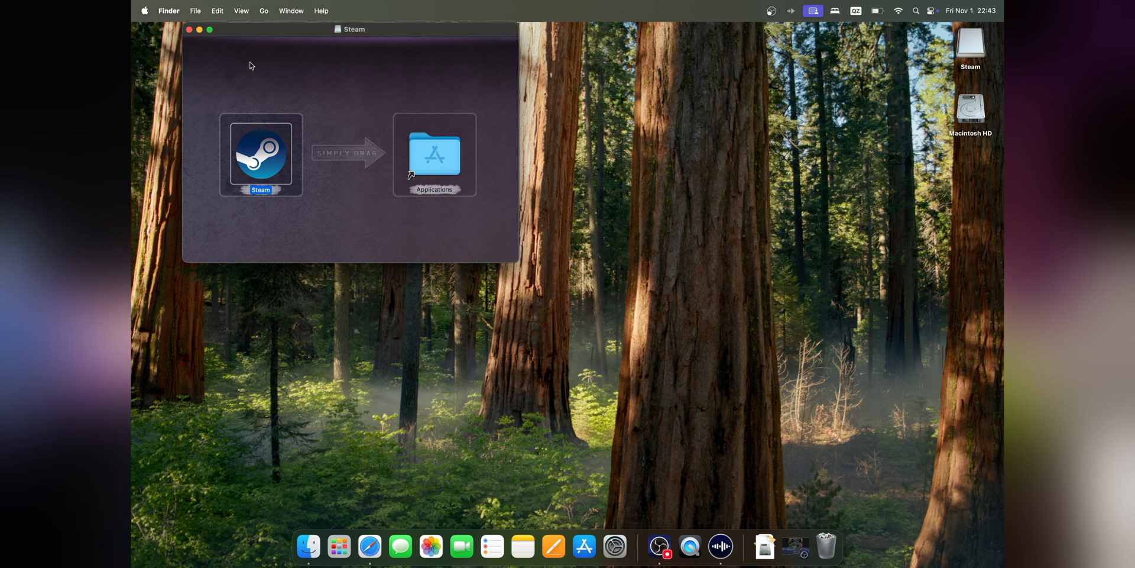
Launch Steam for the first time from Launchpad's Games group
{"action": "left_click", "coordinate": [189, 30]}
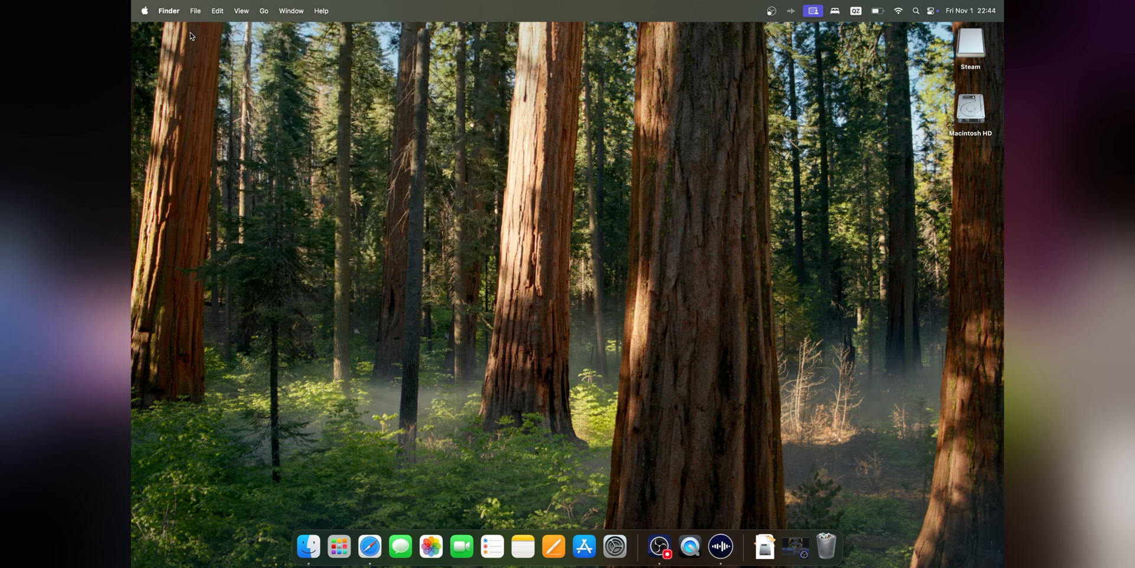
{"action": "mouse_move", "coordinate": [354, 526]}
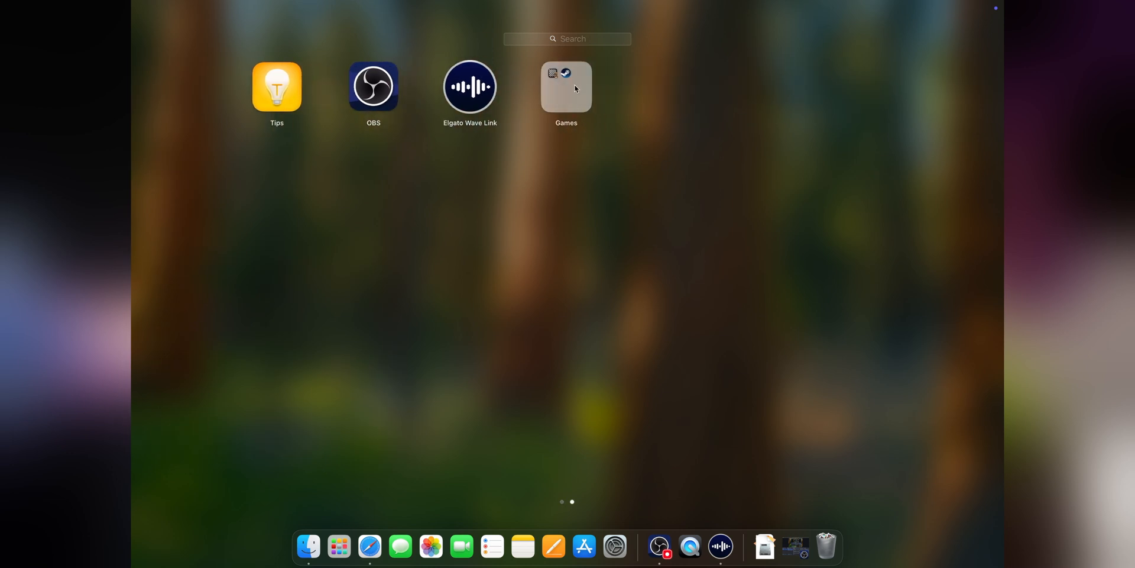
{"action": "left_click", "coordinate": [565, 85]}
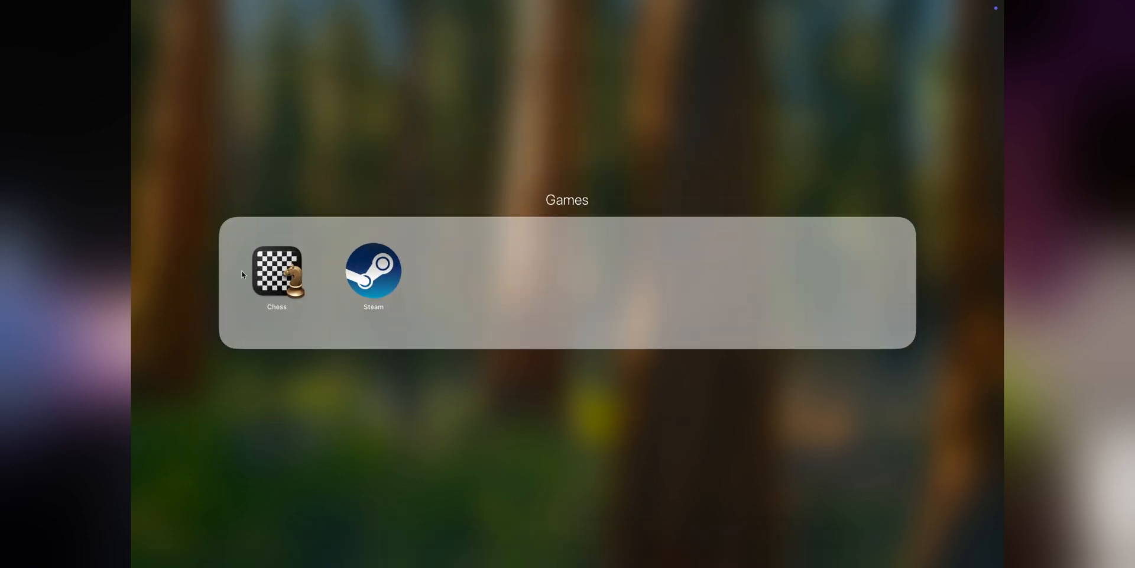
{"action": "mouse_move", "coordinate": [439, 258]}
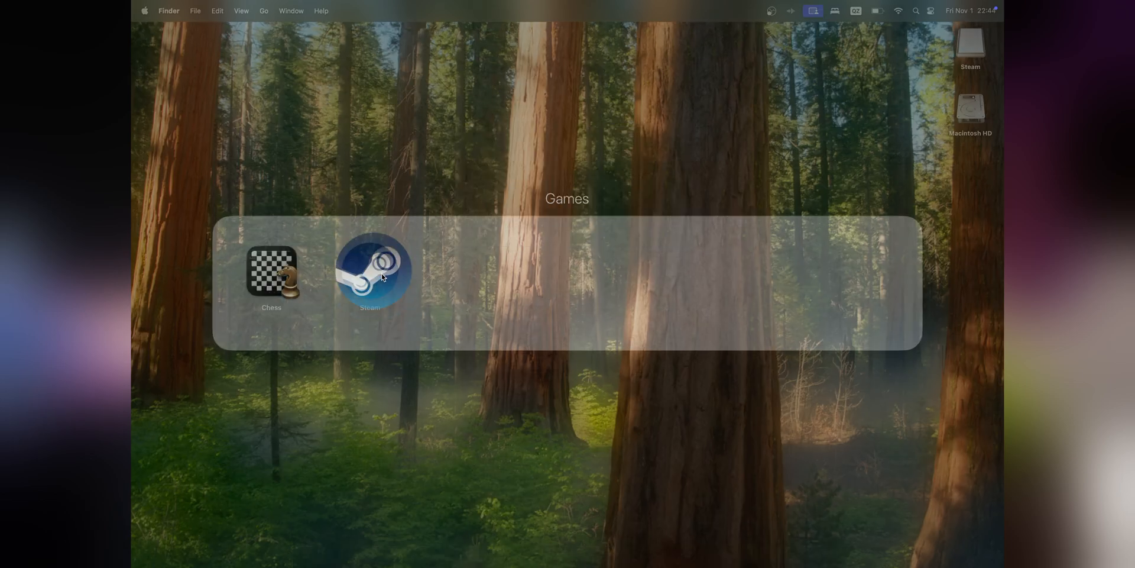
{"action": "left_click", "coordinate": [372, 277]}
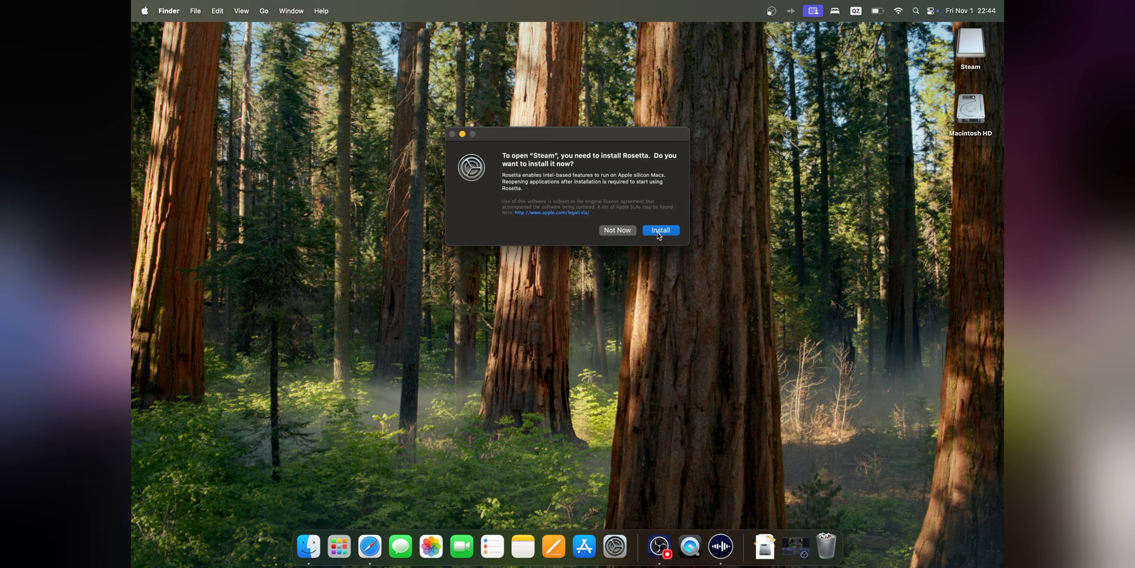
Install Rosetta when prompted, confirming with the account password, and dismiss the completion notice
{"action": "left_click", "coordinate": [660, 230]}
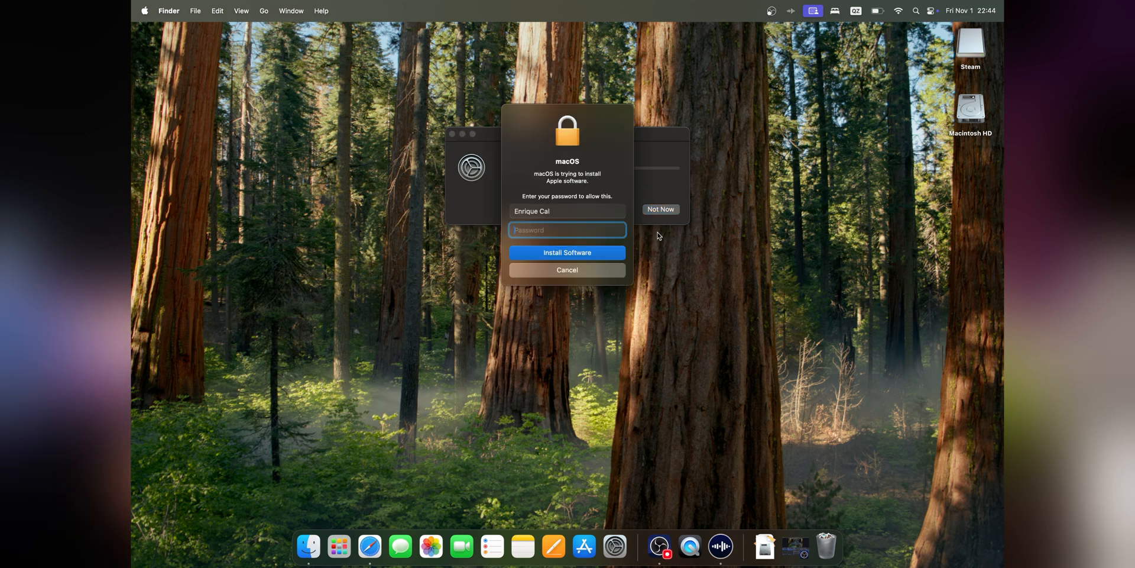
{"action": "type", "text": "•"}
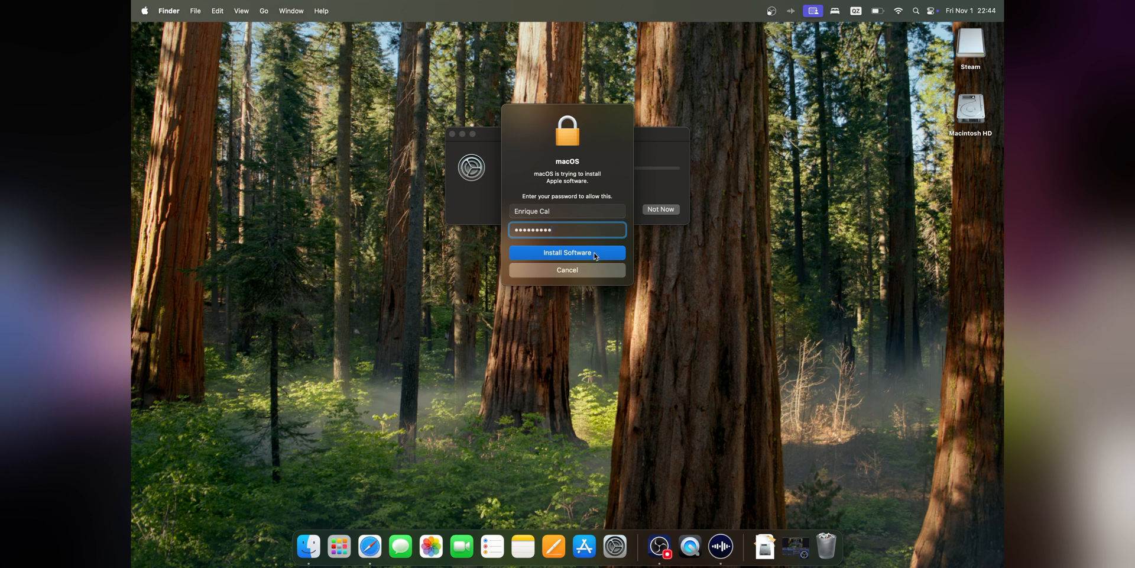
{"action": "left_click", "coordinate": [568, 252]}
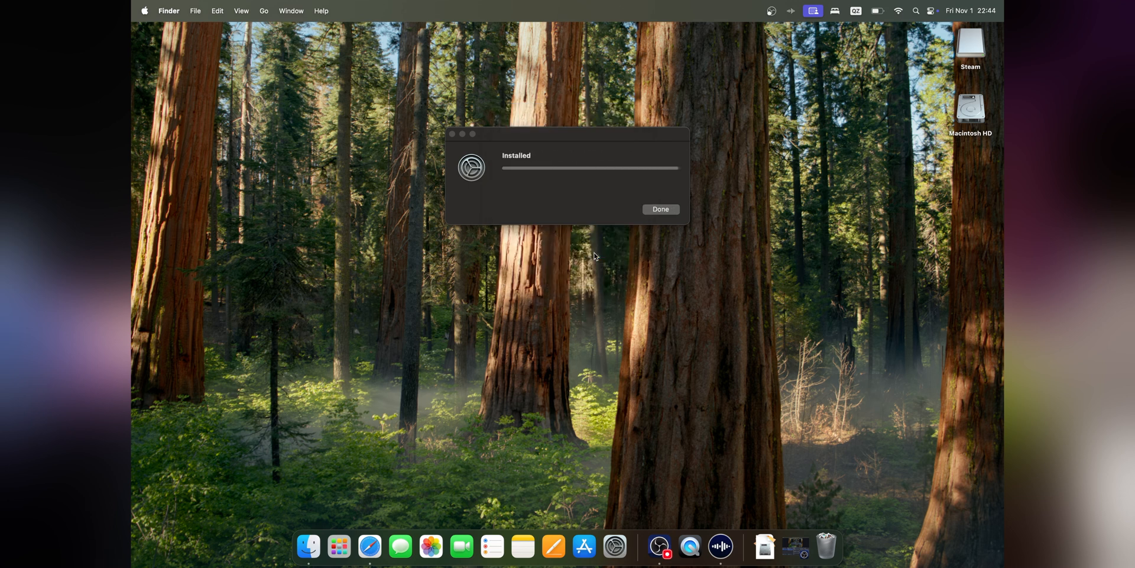
{"action": "left_click", "coordinate": [660, 209]}
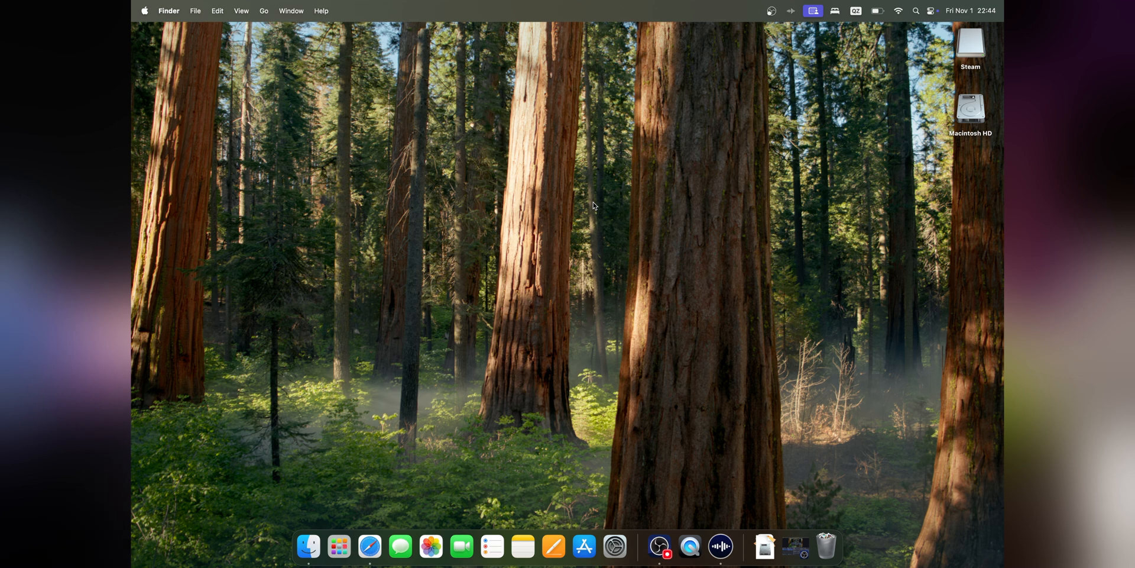
{"action": "mouse_move", "coordinate": [480, 265]}
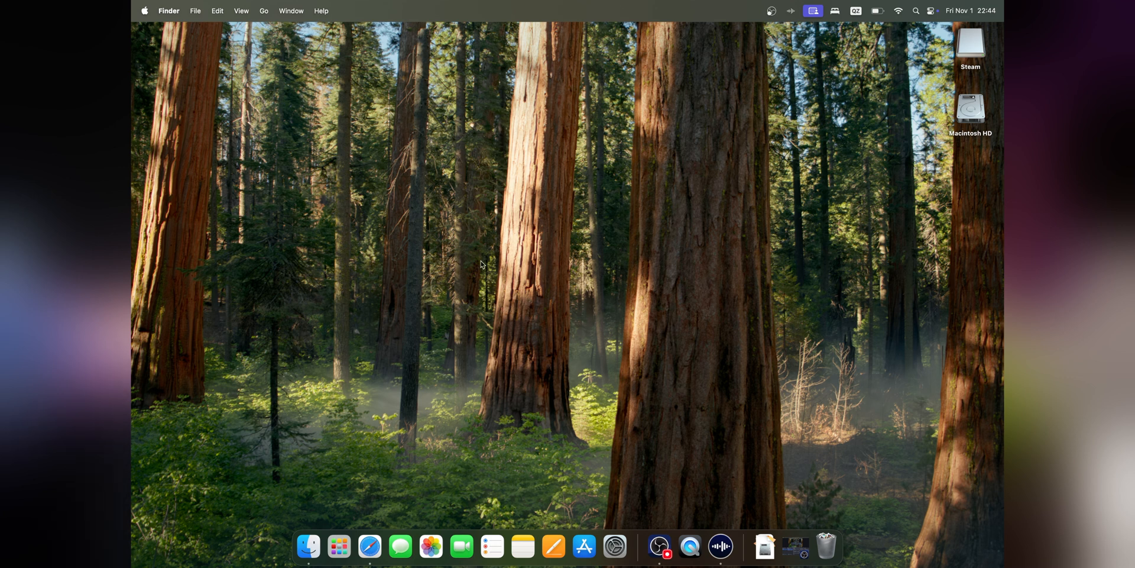
{"action": "mouse_move", "coordinate": [338, 547]}
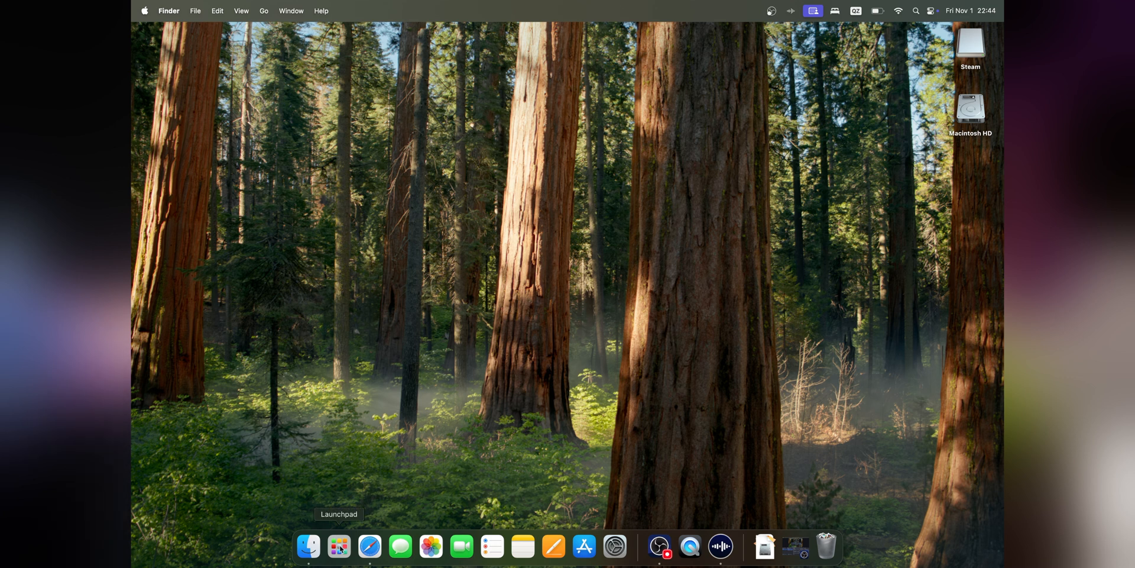
Relaunch Steam from Launchpad and confirm opening the downloaded app so it starts updating
{"action": "left_click", "coordinate": [338, 547]}
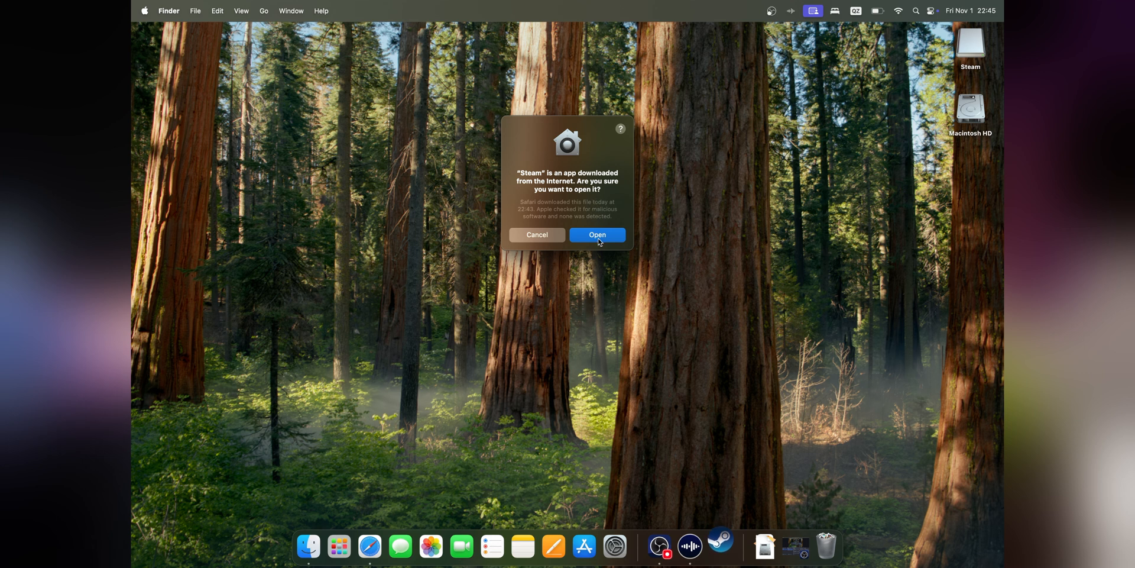
{"action": "left_click", "coordinate": [597, 234]}
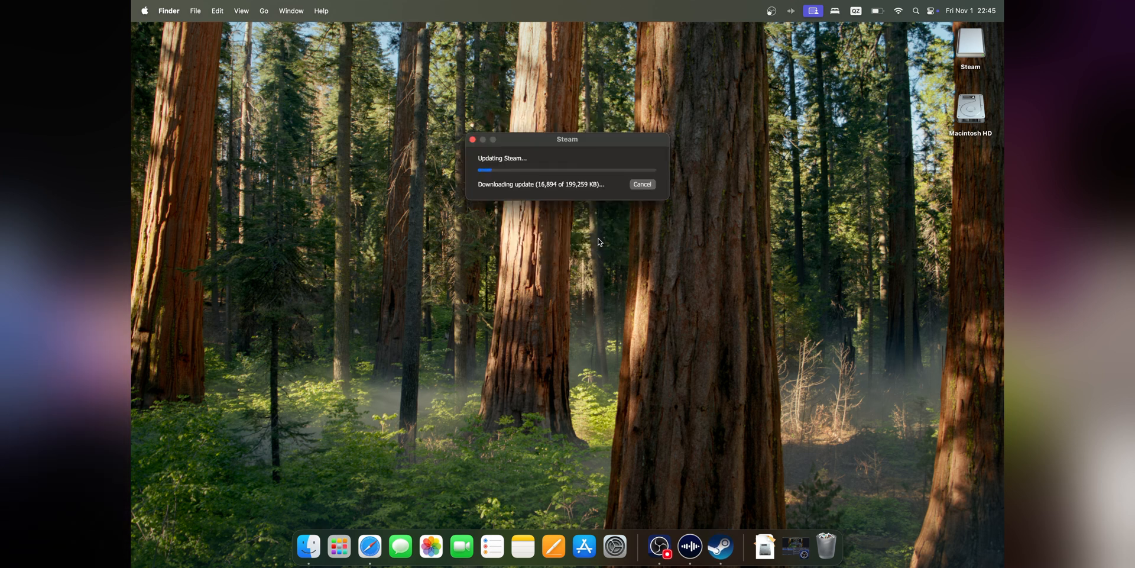